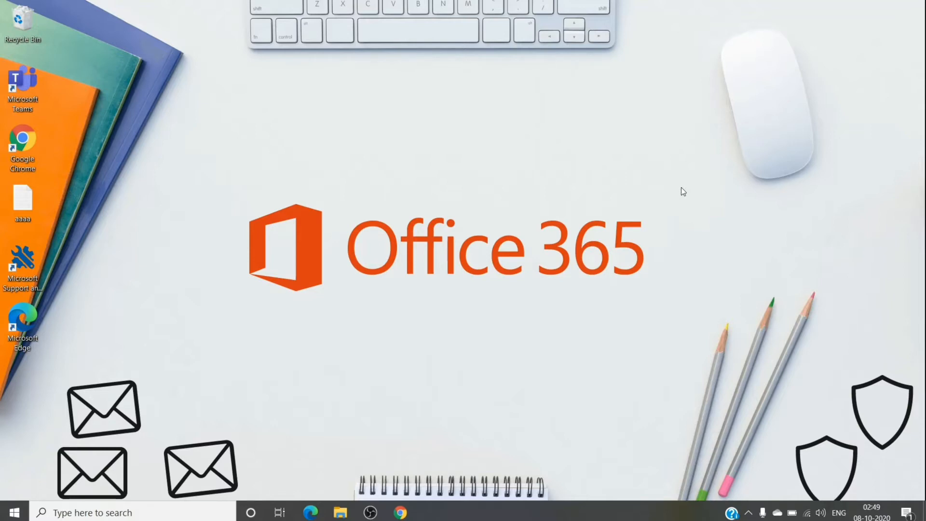
mouse_move(791, 330)
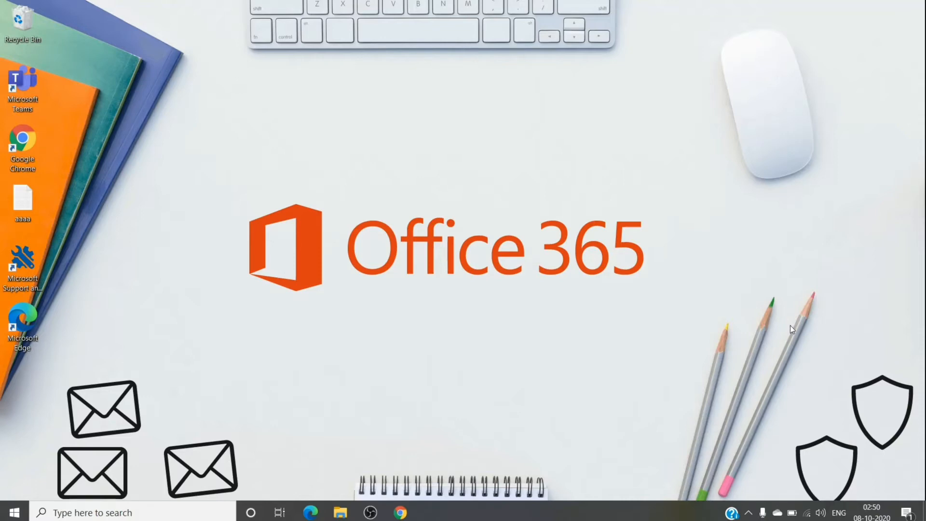
mouse_move(774, 337)
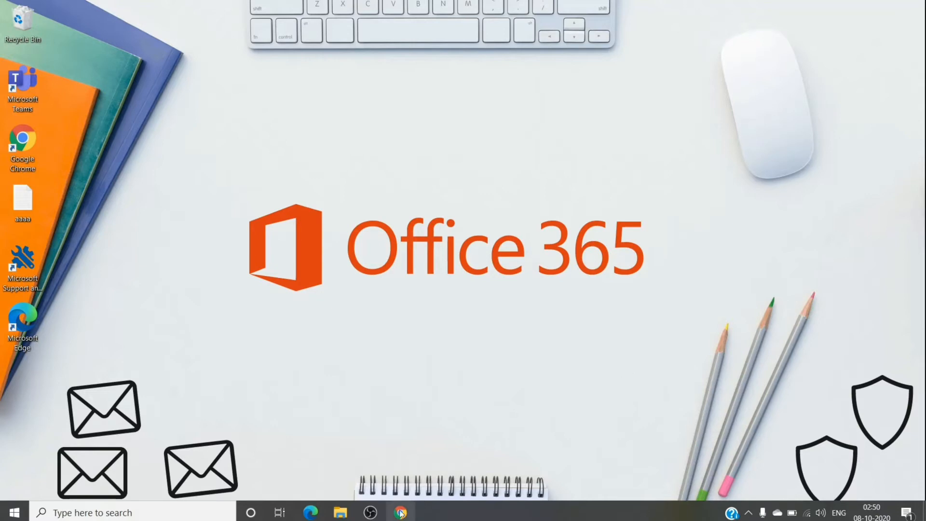
Bring up the Office 365 home page in the browser
left_click(400, 512)
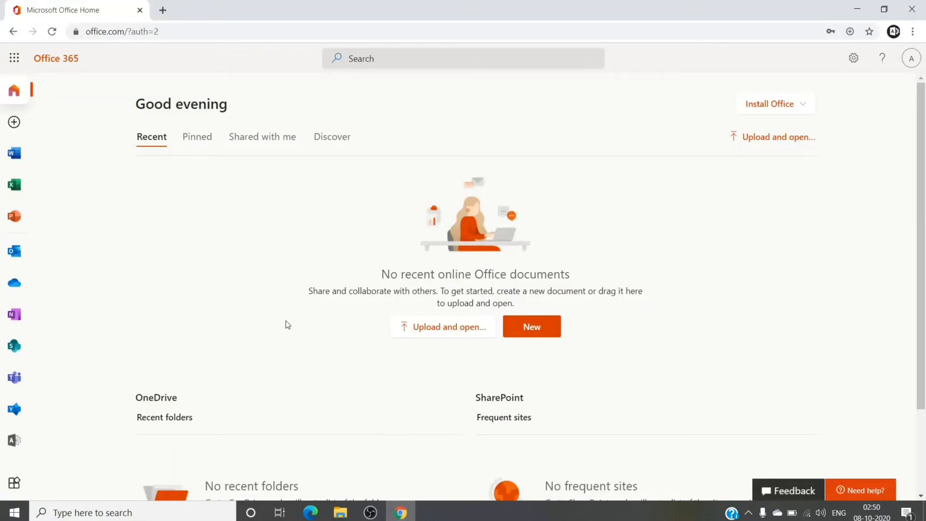
mouse_move(260, 287)
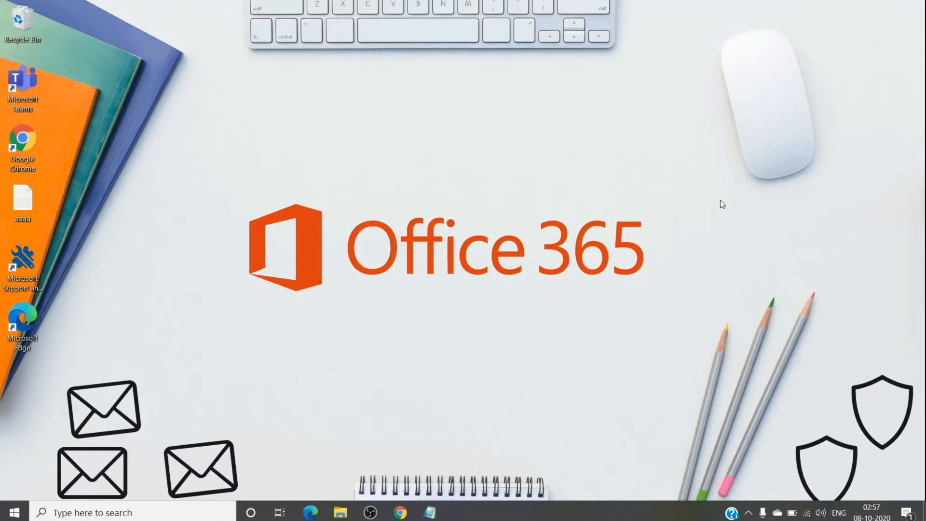
mouse_move(716, 206)
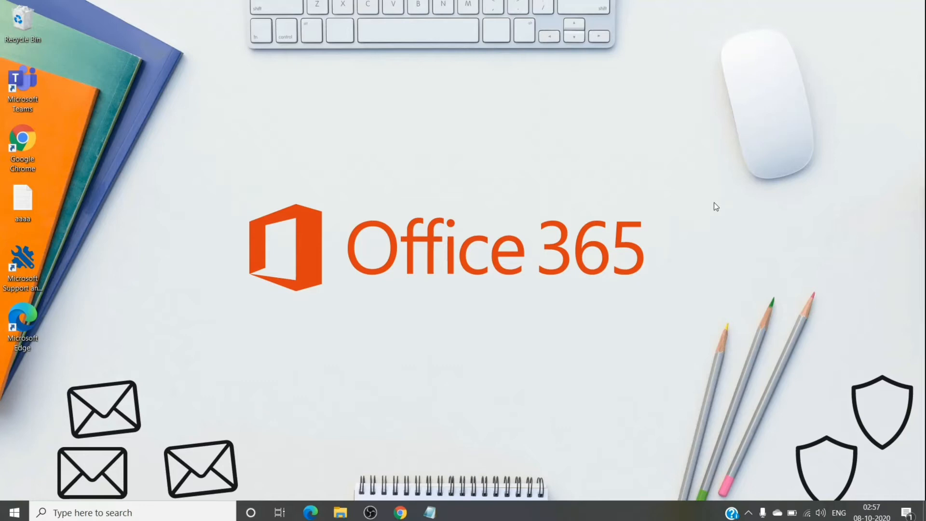
mouse_move(634, 308)
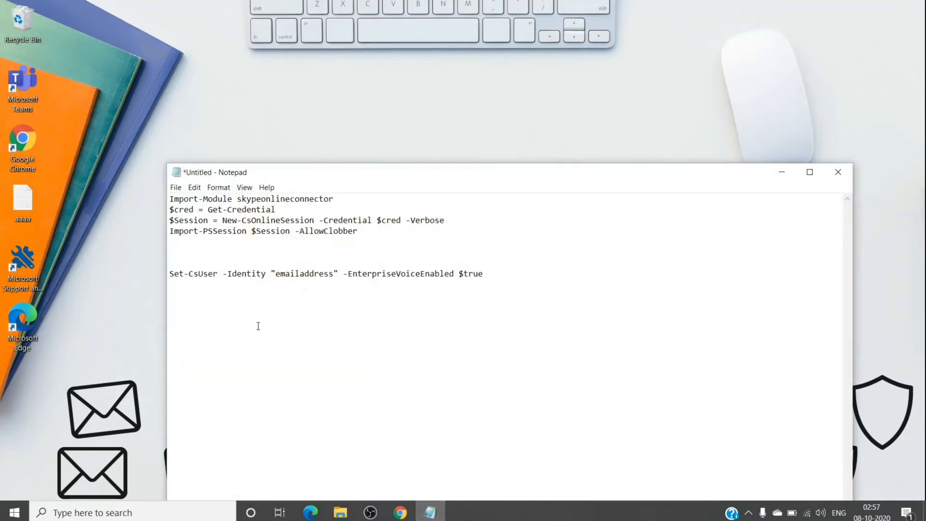
Highlight the Set-CsUser line, then its command name, Identity parameter and emailaddress placeholder in turn
triple_click(325, 273)
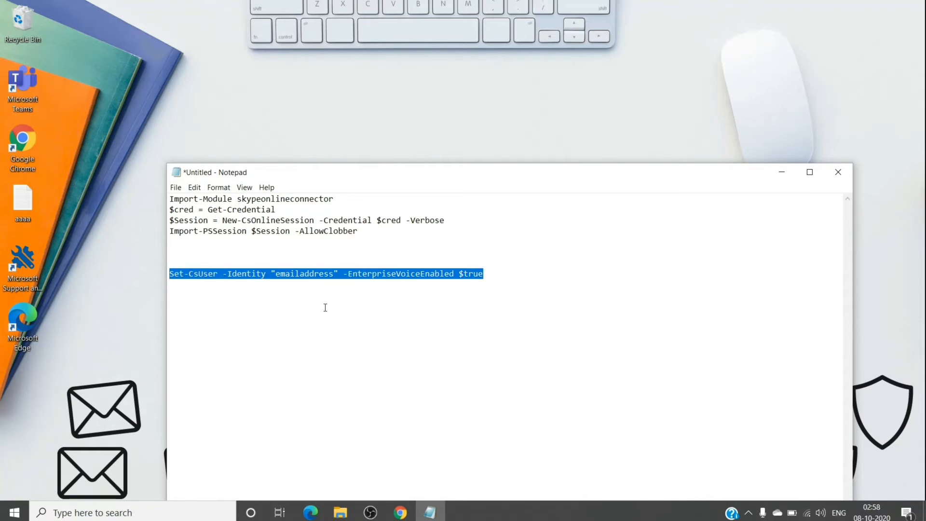
mouse_move(248, 296)
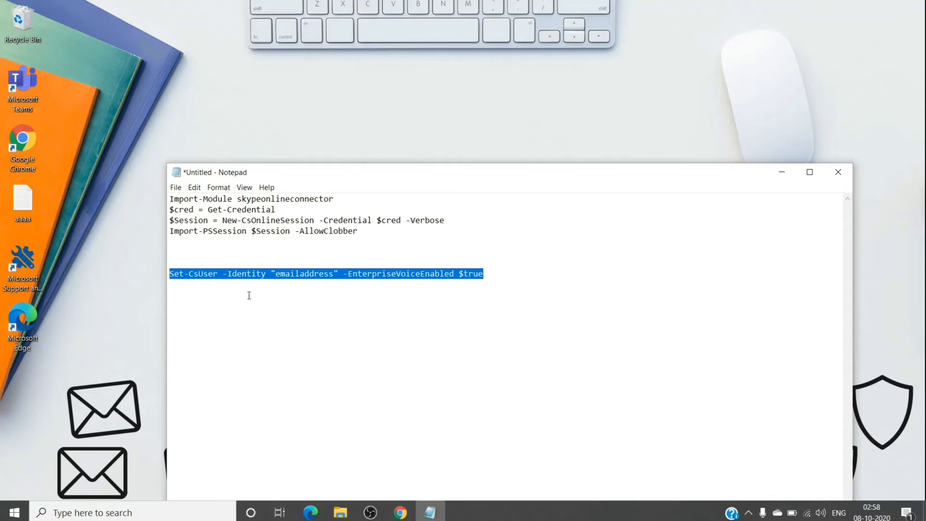
left_click(204, 273)
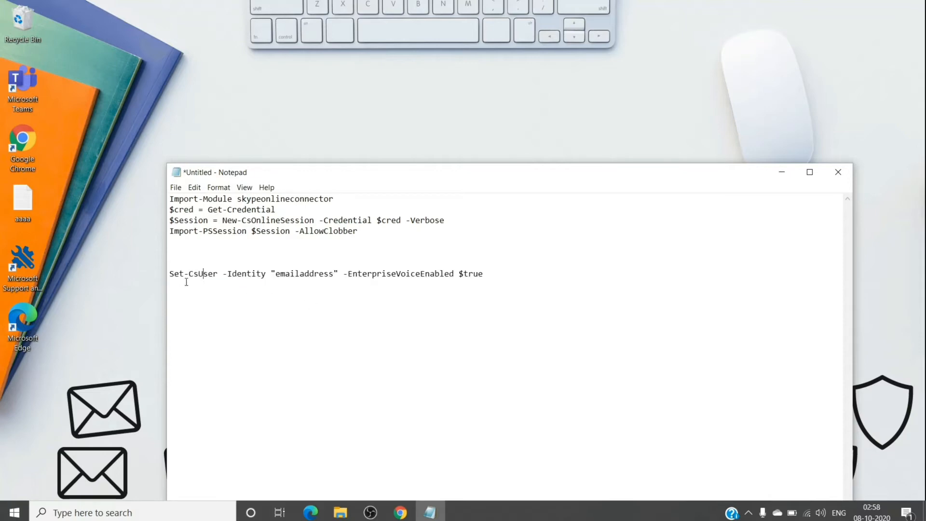
double_click(192, 273)
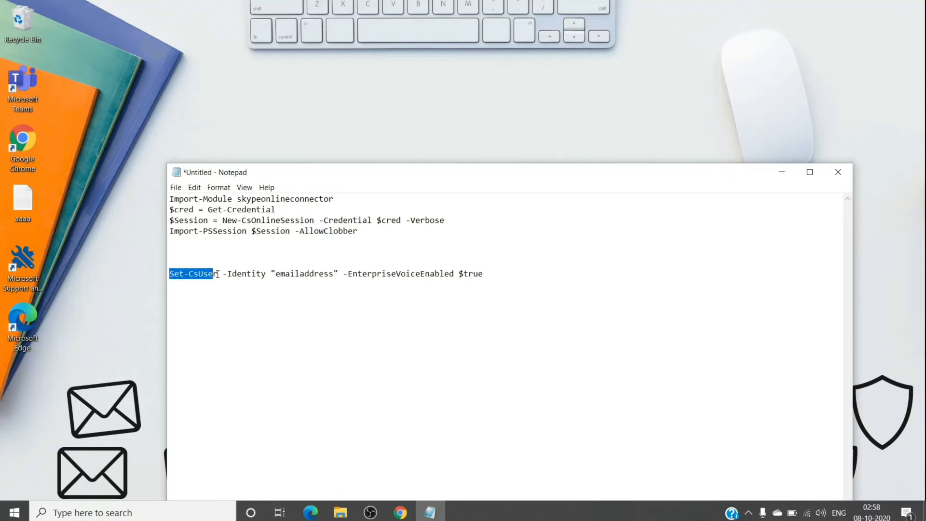
double_click(246, 273)
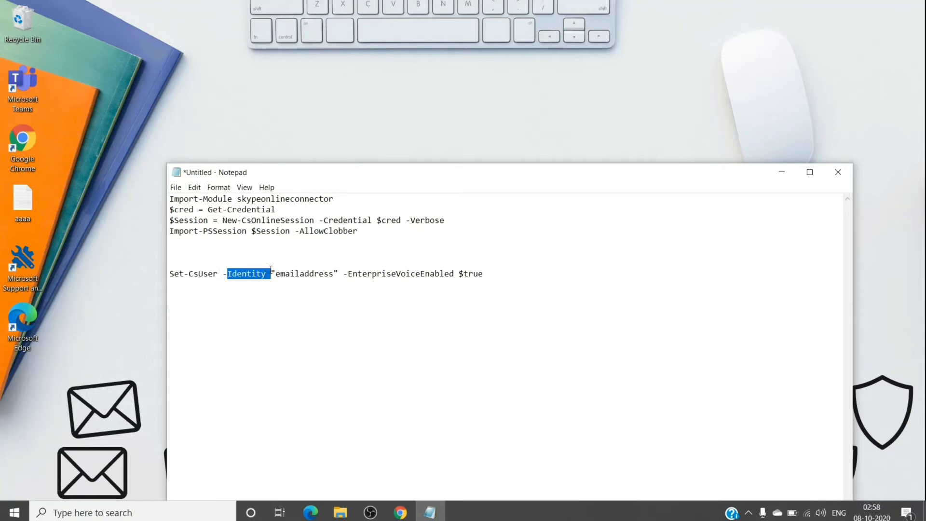
double_click(303, 273)
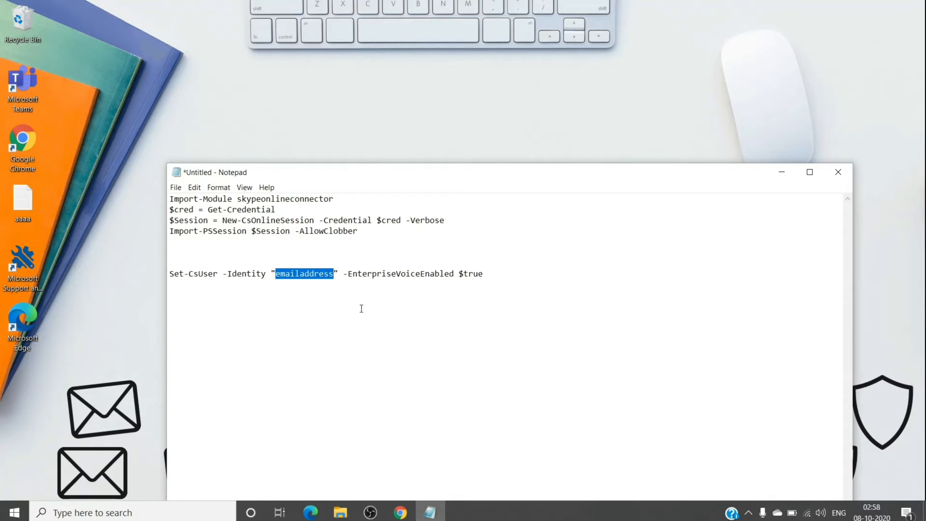
Highlight the EnterpriseVoiceEnabled parameter and its $true value in turn
left_click(348, 273)
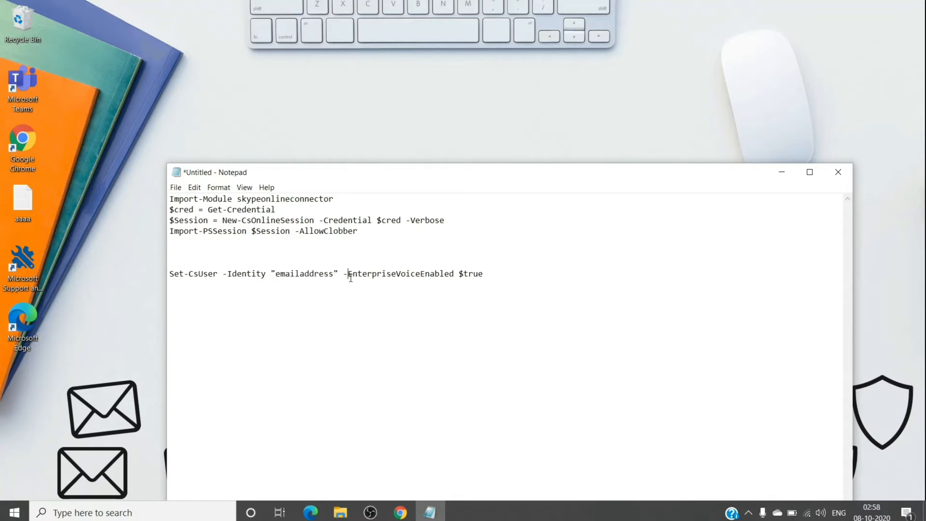
double_click(399, 273)
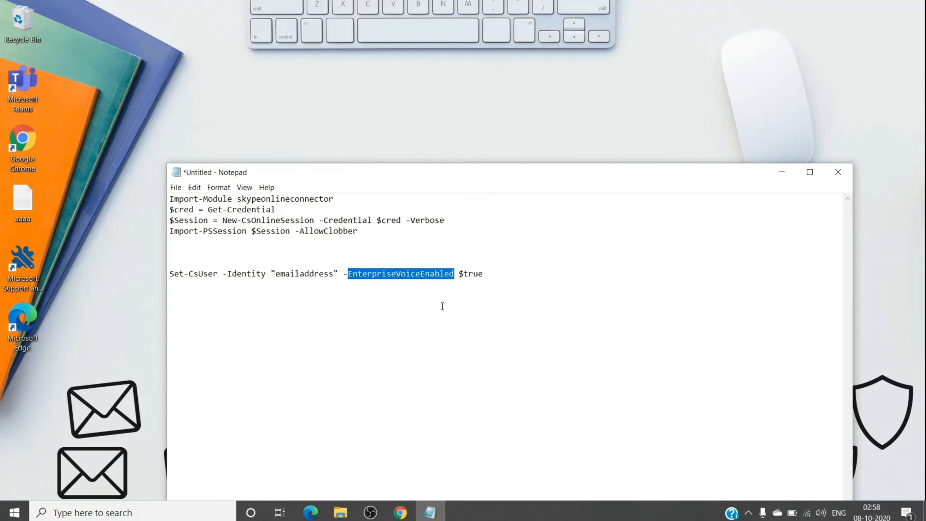
left_click(498, 273)
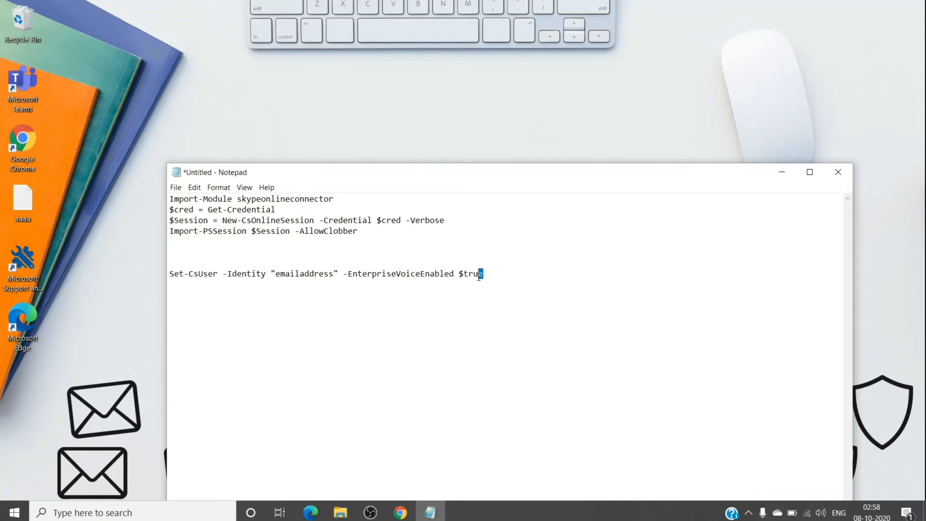
double_click(470, 273)
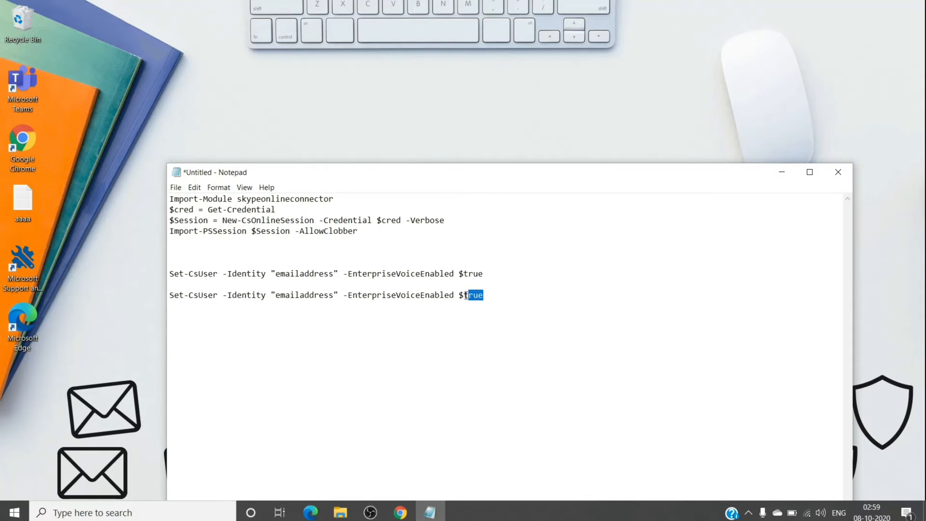
Replace $true with $false in the second Set-CsUser line
type("fa")
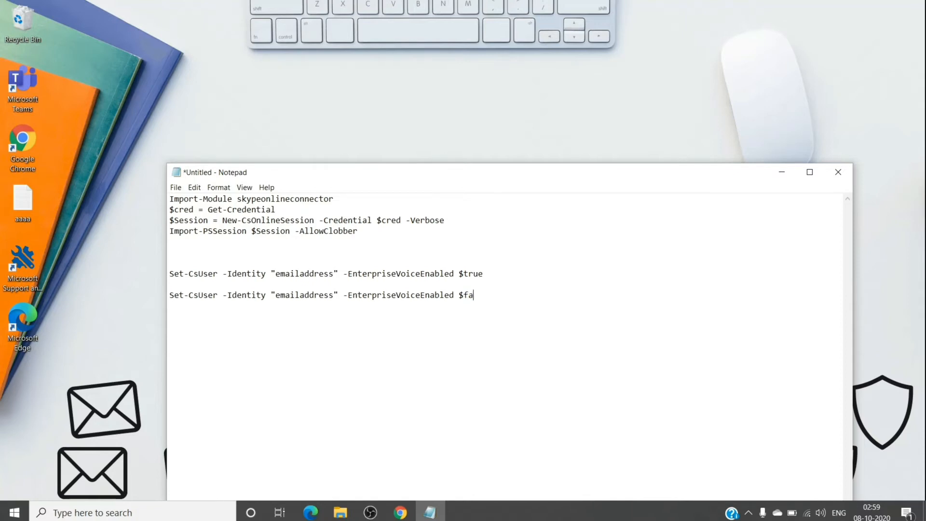
type("lse")
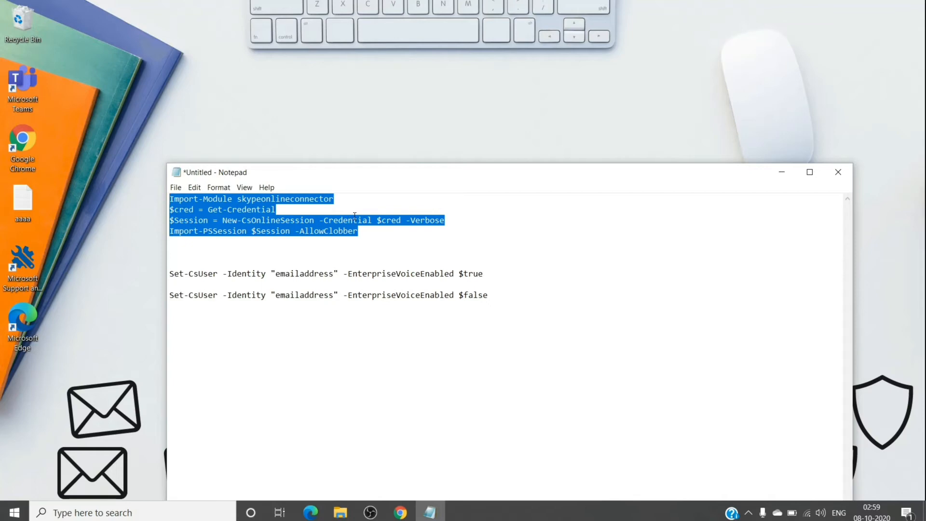
mouse_move(339, 261)
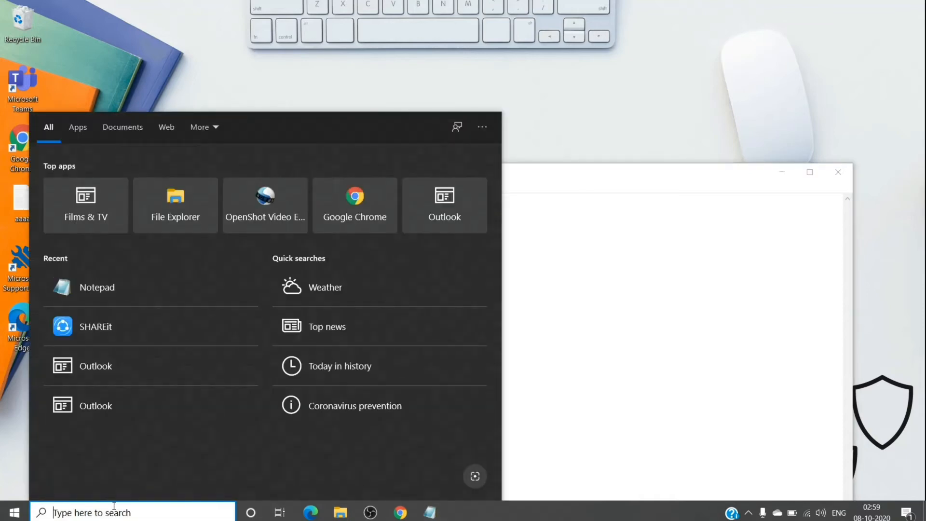
Search 'powe' in Start and launch Windows PowerShell as Administrator
type("powe")
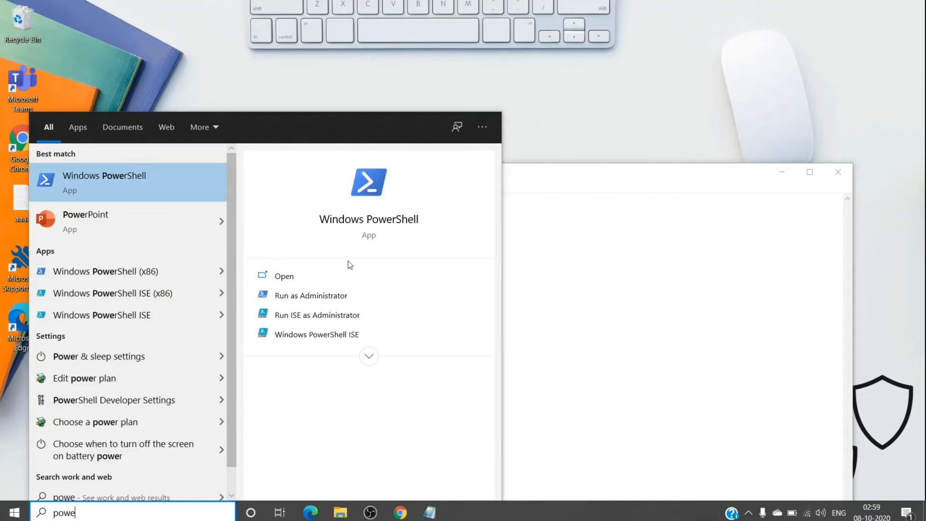
left_click(311, 296)
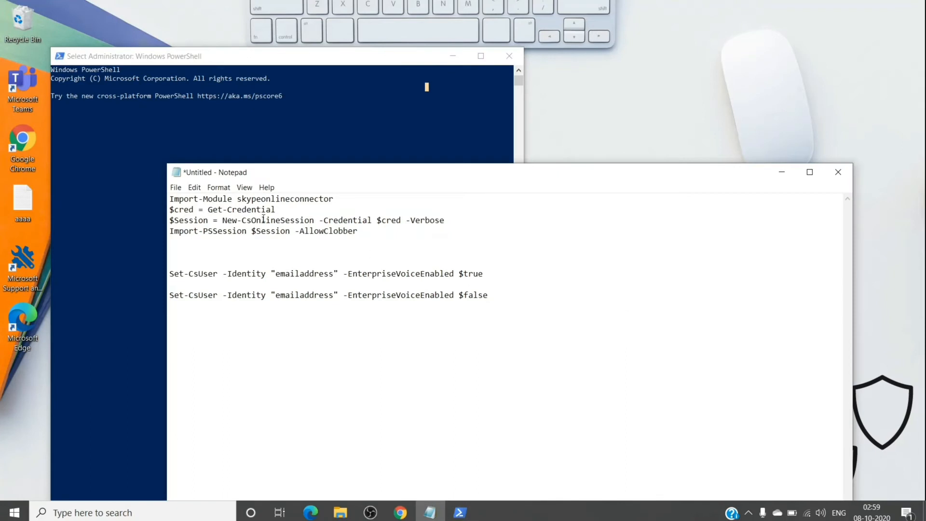
Run Import-Module skypeonlineconnector in the administrator PowerShell session
triple_click(251, 199)
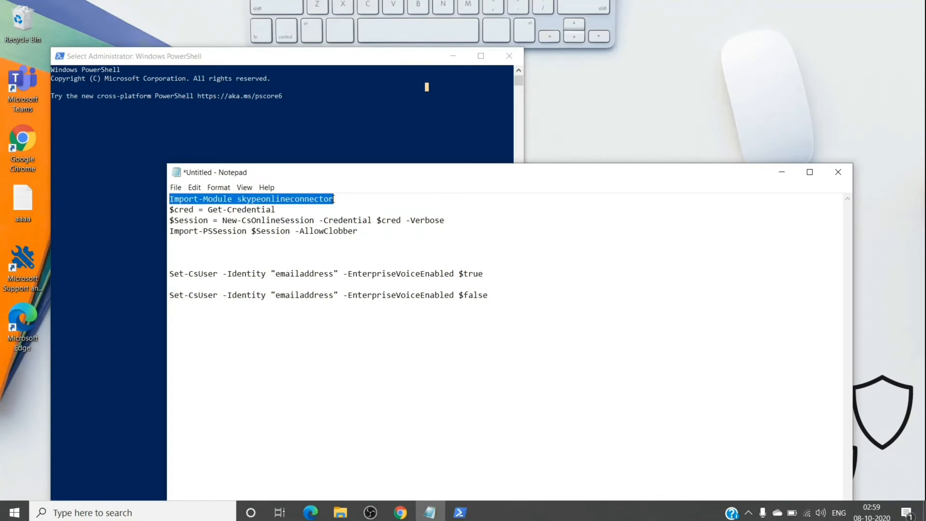
left_click(237, 118)
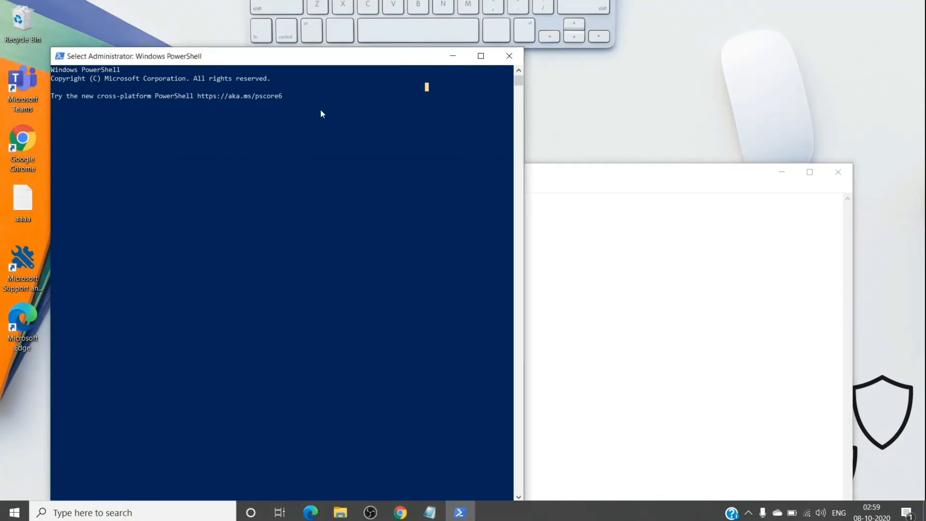
type("Import-Module skypeonlineconnector")
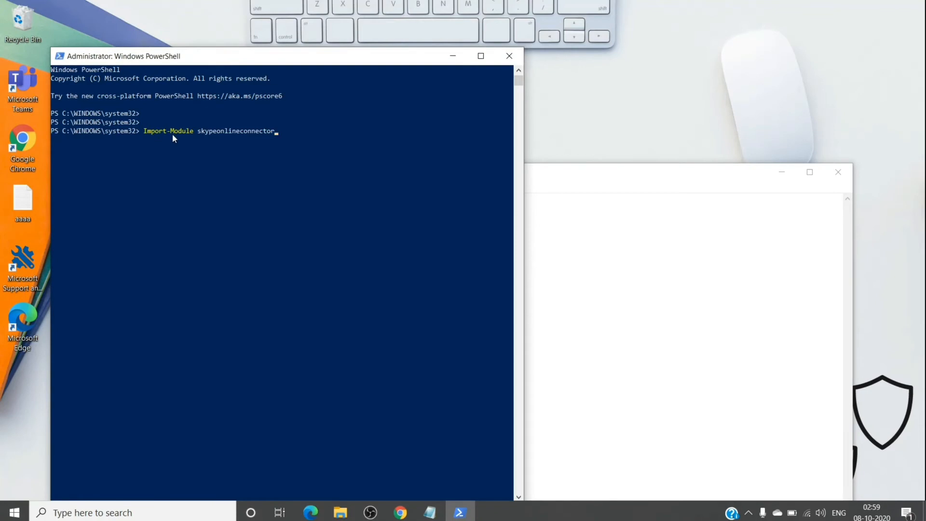
key("Return")
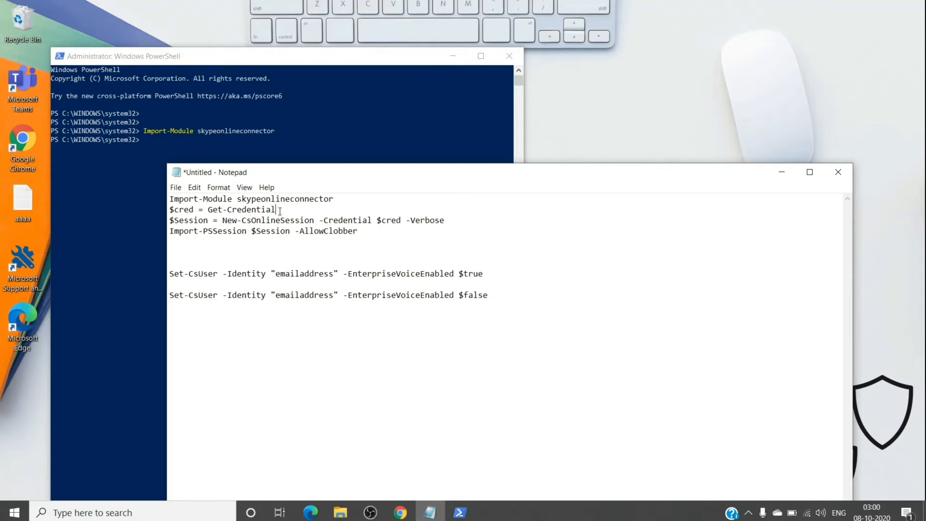
Run $cred = Get-Credential at the PowerShell prompt
triple_click(222, 209)
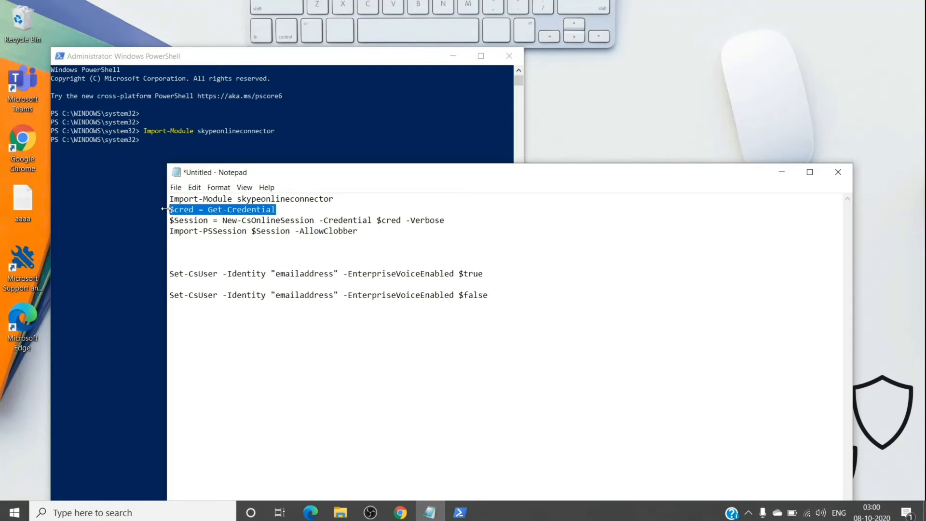
mouse_move(150, 182)
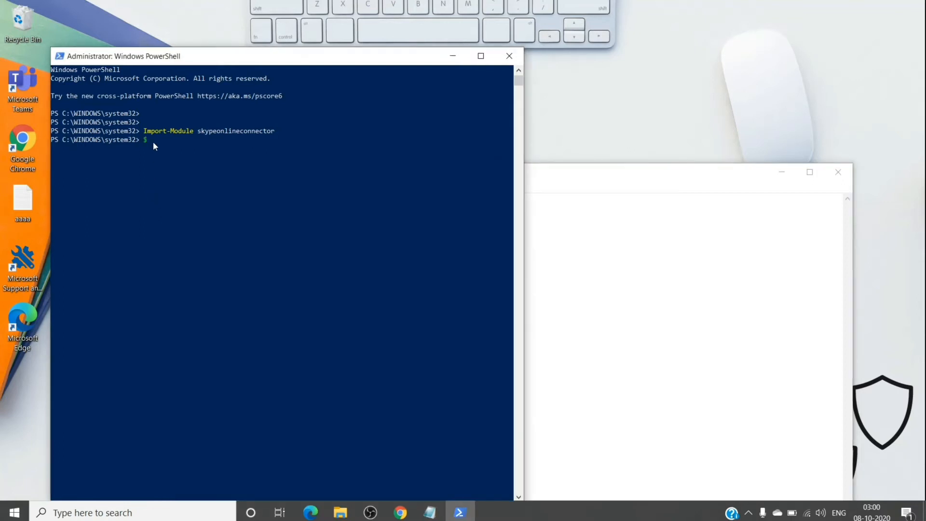
type("$cred = Get-Credential")
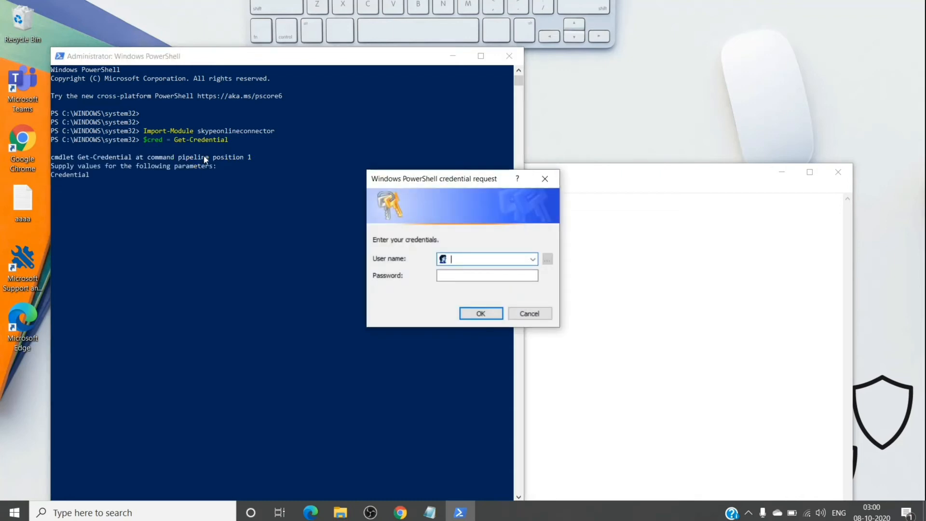
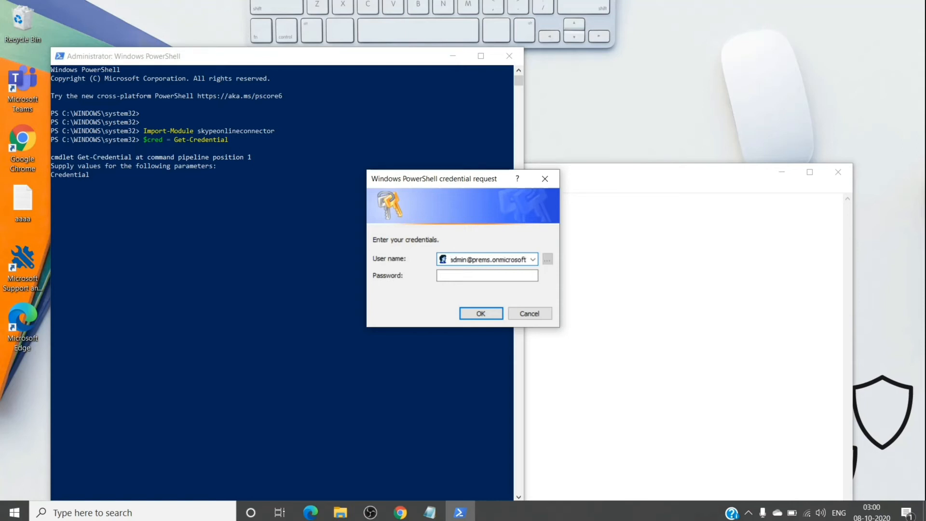
left_click(487, 275)
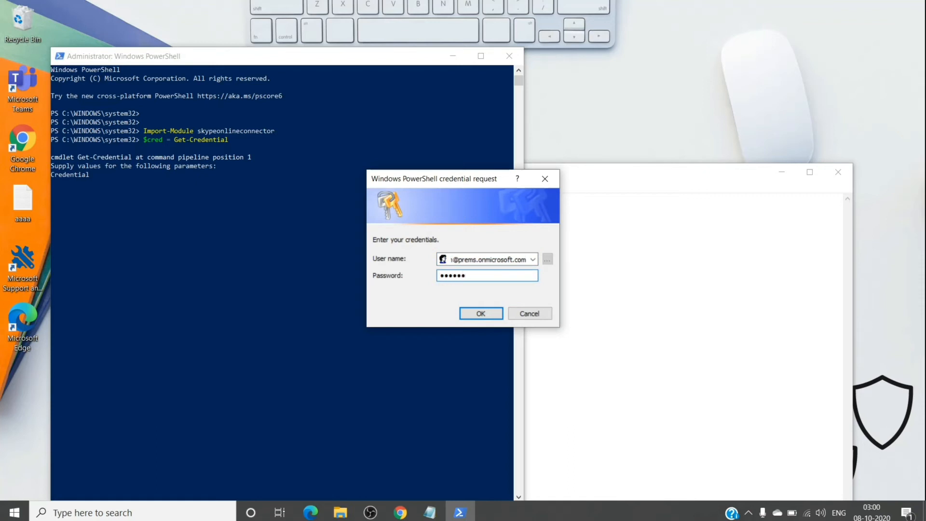
left_click(480, 314)
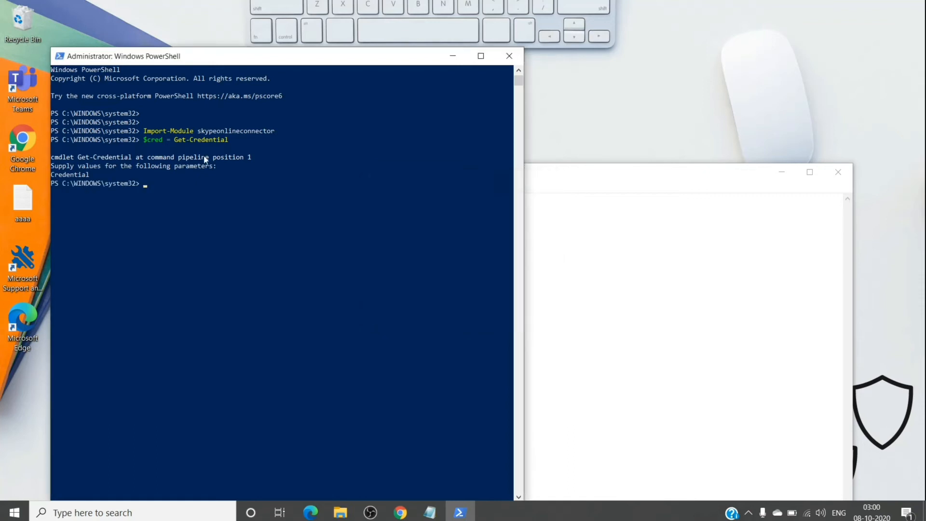
mouse_move(631, 258)
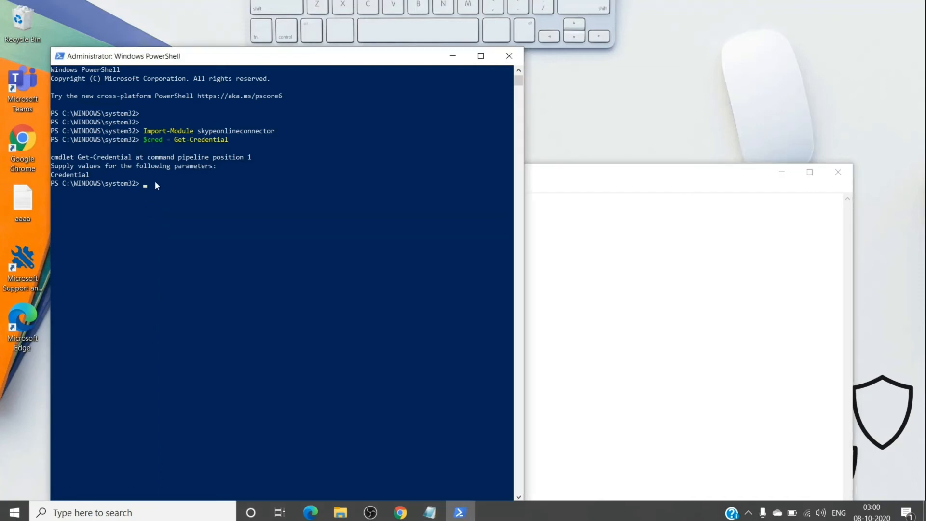
Run $Session = New-CsOnlineSession -Credential $cred -Verbose, then Import-PSSession $Session -AllowClobber
type("$Session = New-CsOnlineSession -Credential $cred -Verbose")
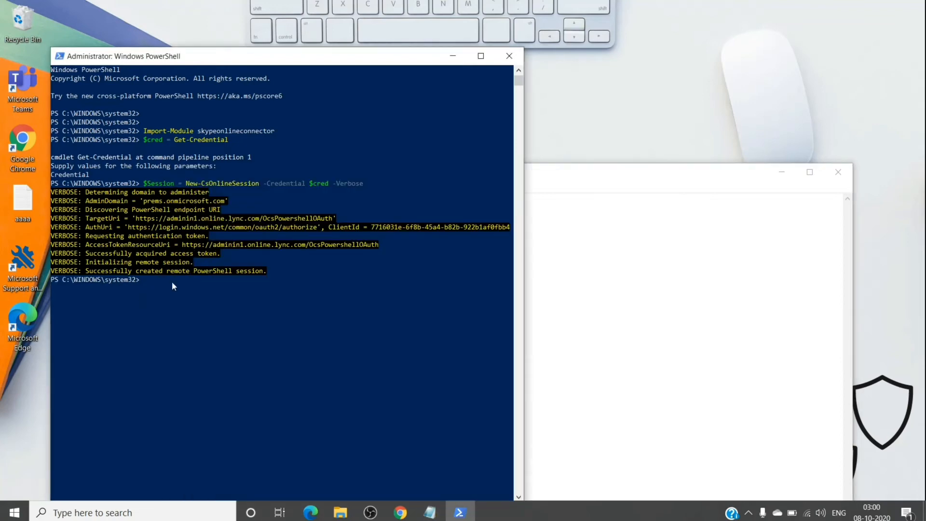
type("Import-PSSession $Session -AllowClobber")
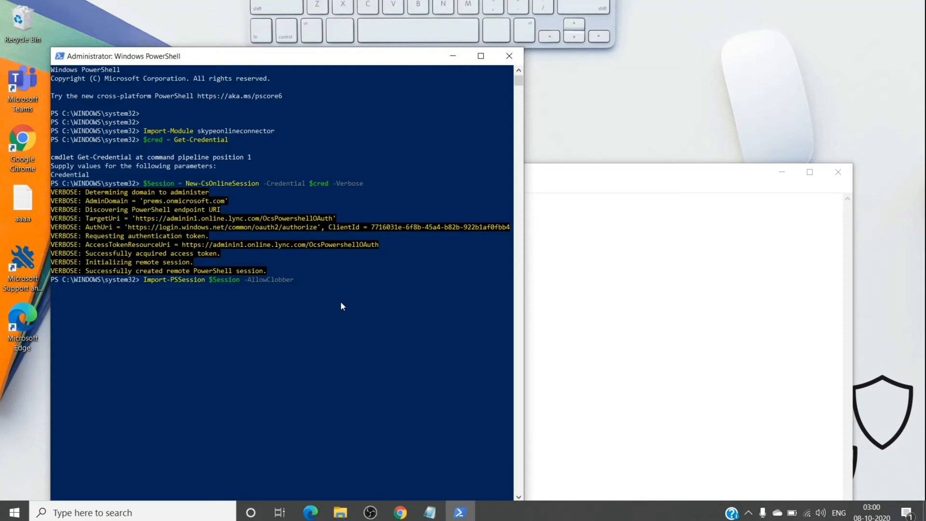
key("Return")
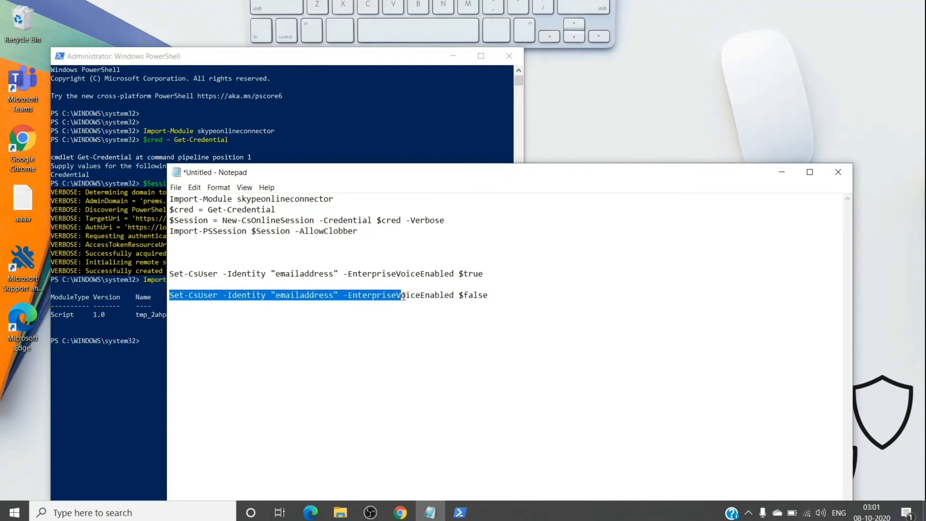
left_click(335, 296)
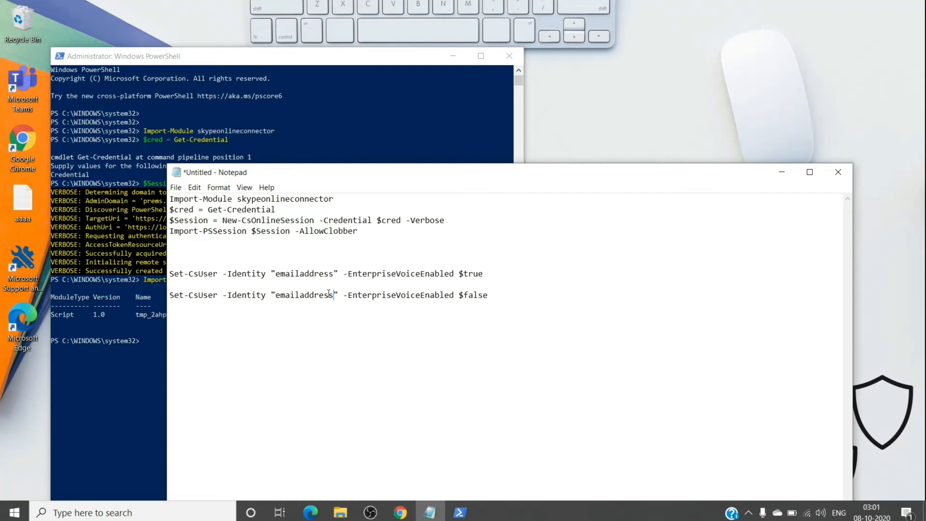
double_click(303, 296)
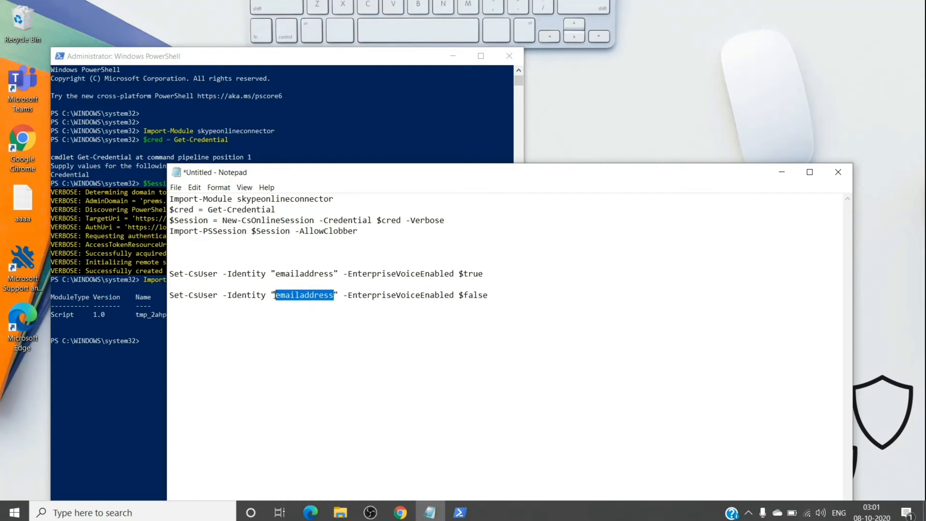
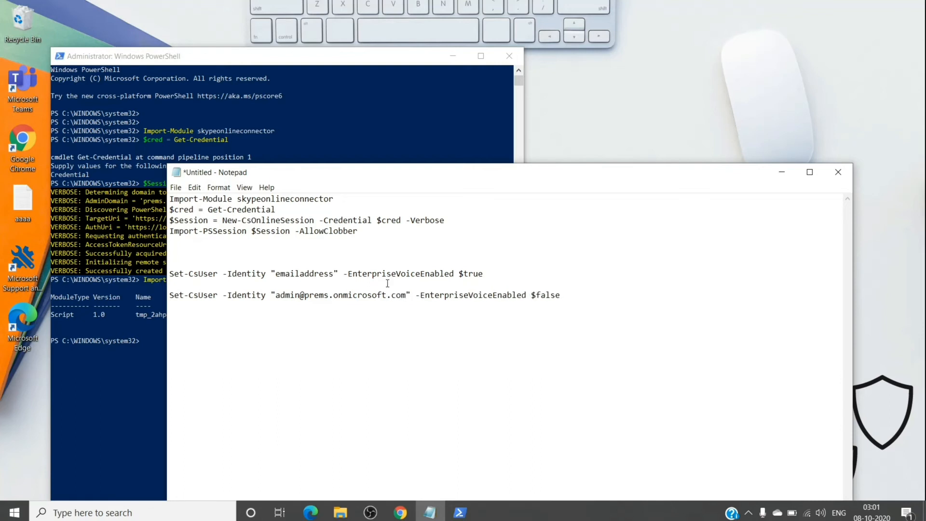
triple_click(365, 295)
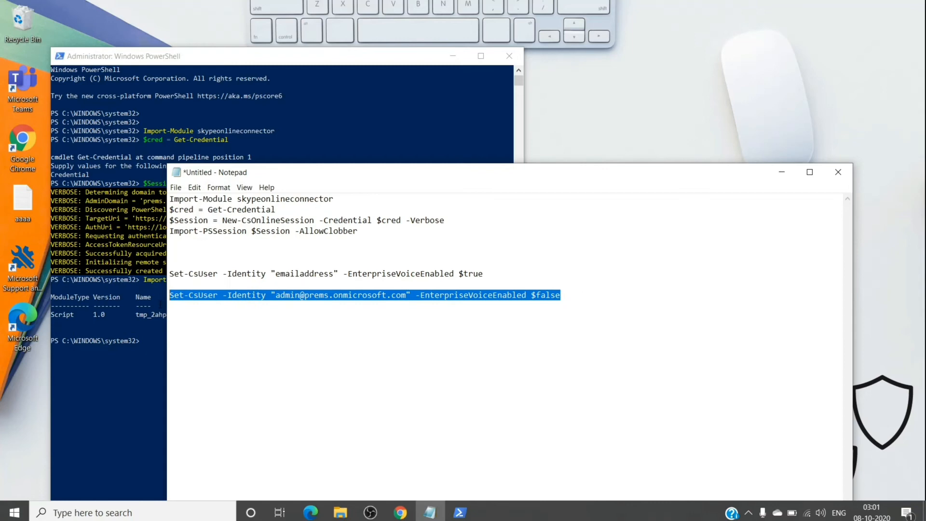
mouse_move(138, 350)
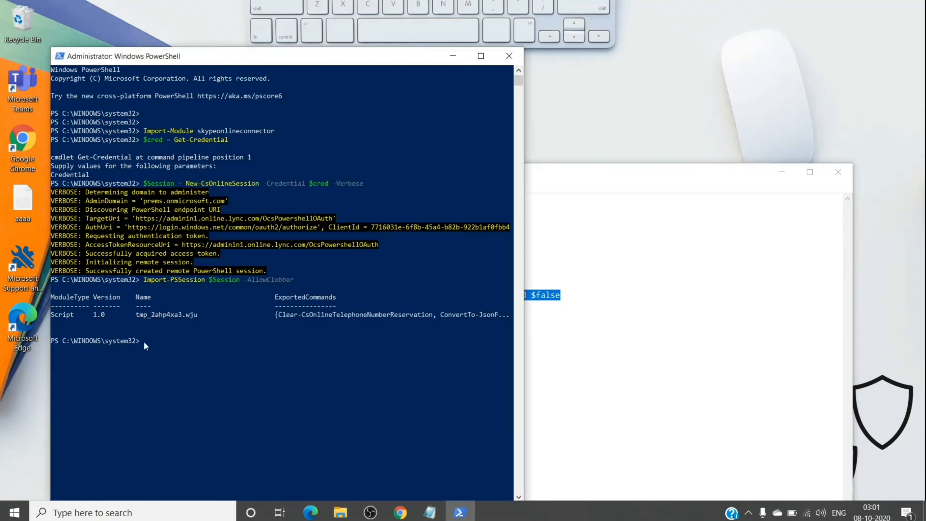
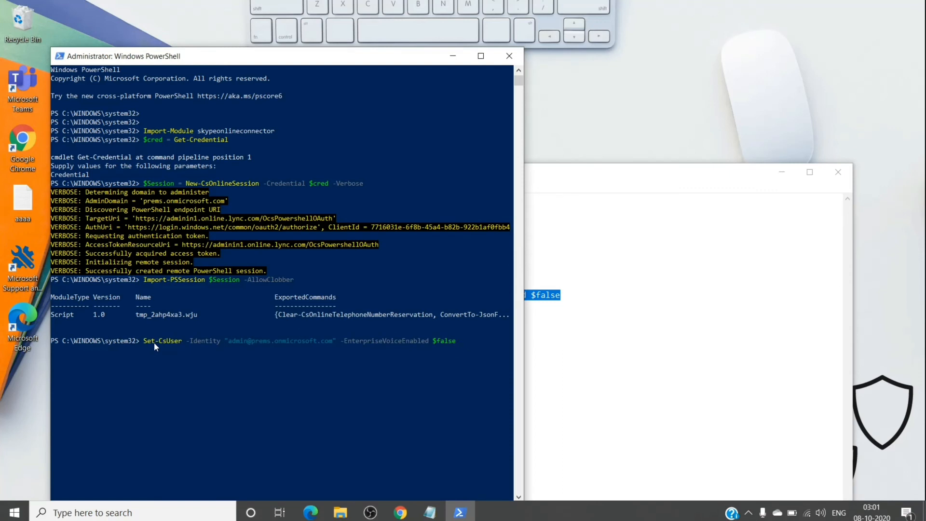
mouse_move(181, 339)
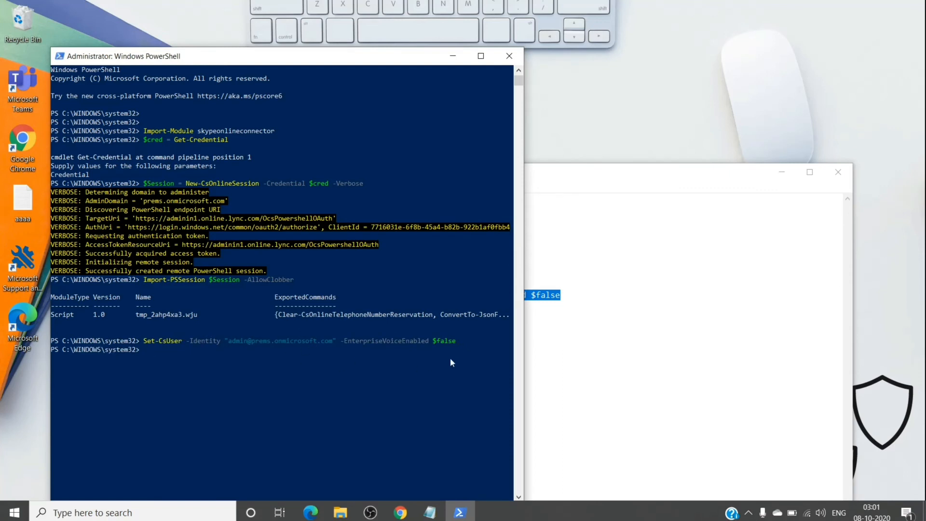
mouse_move(577, 342)
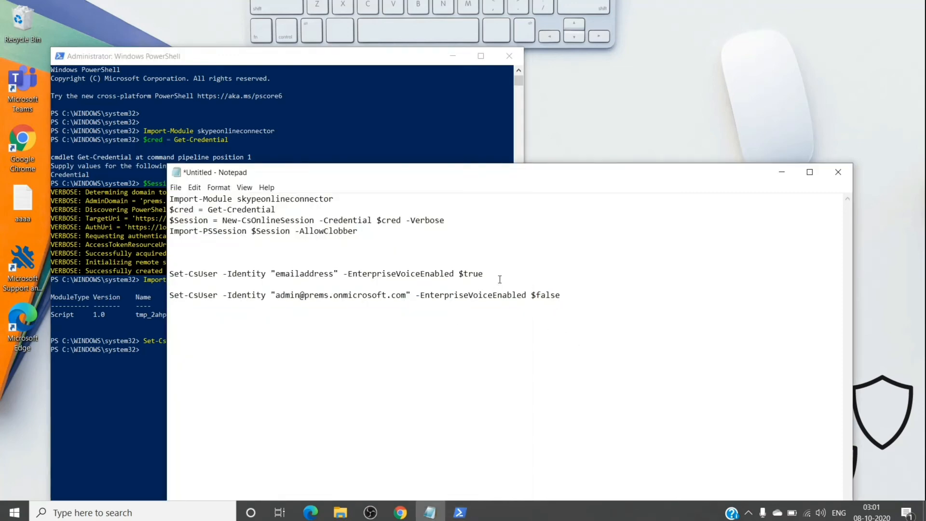
Change false to true in the admin account's Set-CsUser line and select the edited line
triple_click(325, 273)
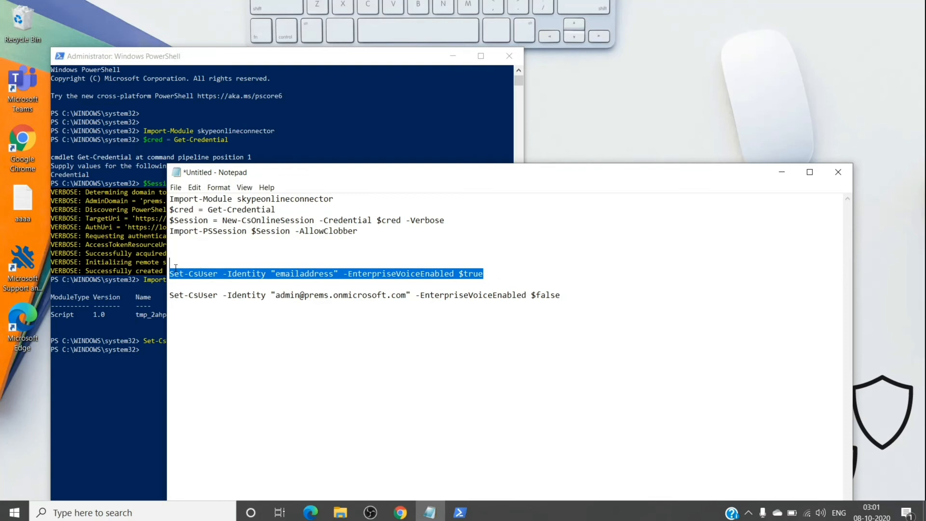
mouse_move(228, 300)
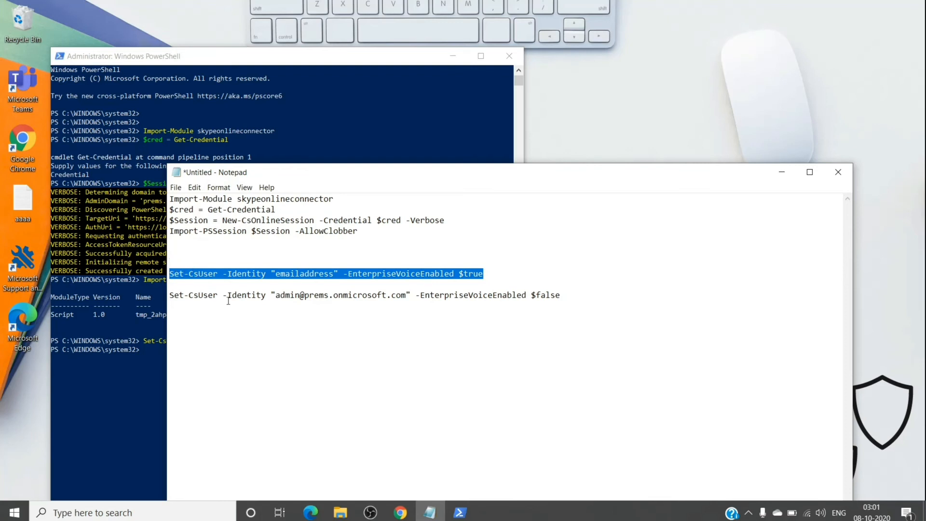
double_click(547, 296)
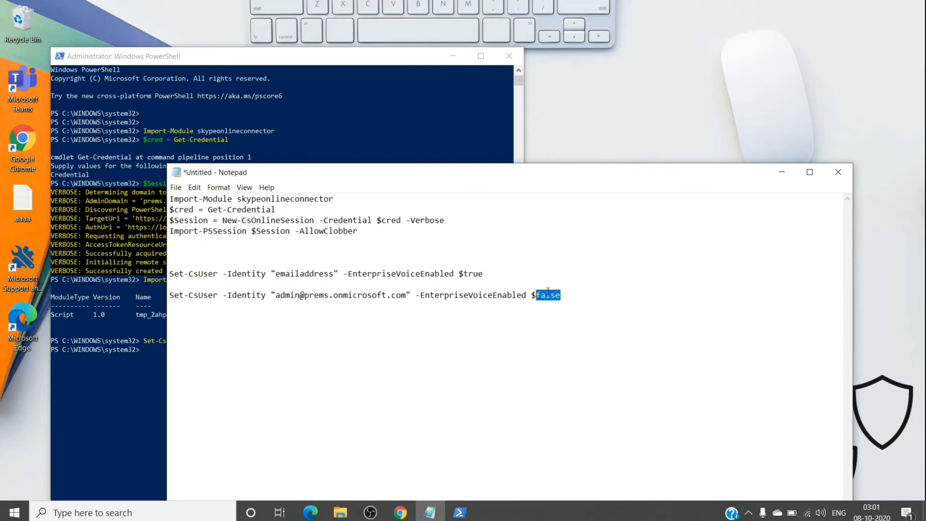
type("true")
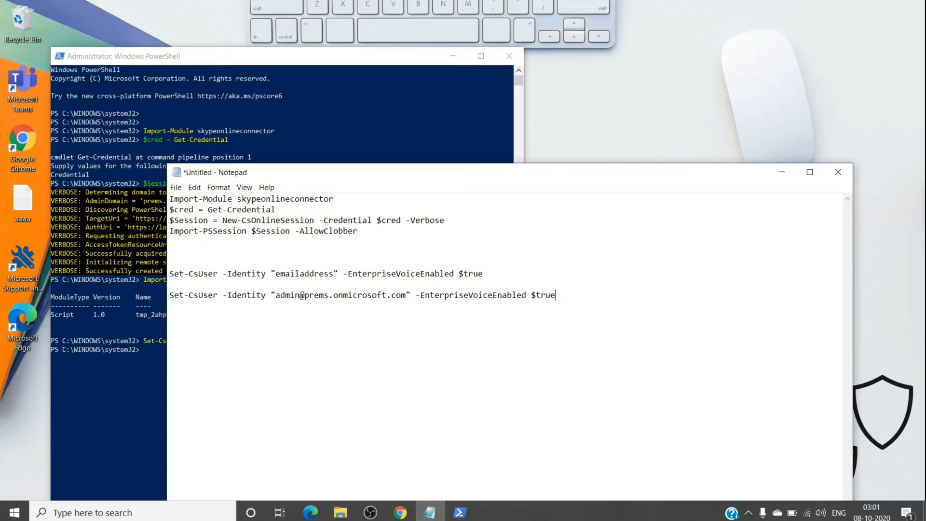
triple_click(362, 295)
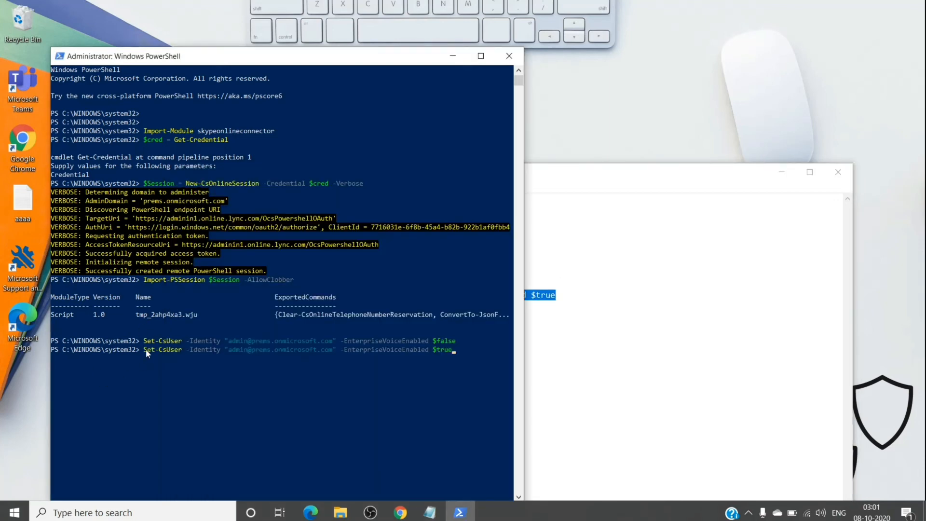
Run Set-CsUser with -EnterpriseVoiceEnabled $true for the admin account, returning a clean prompt
key("Return")
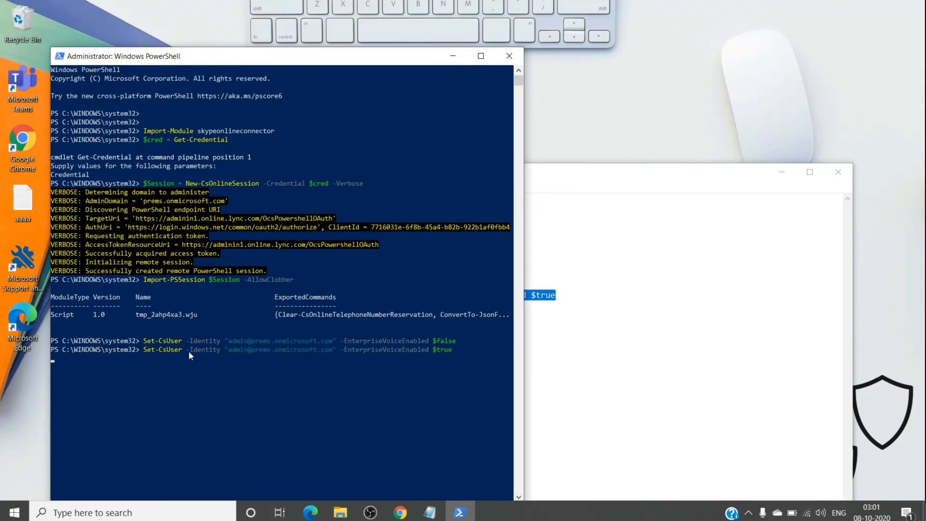
key("Return")
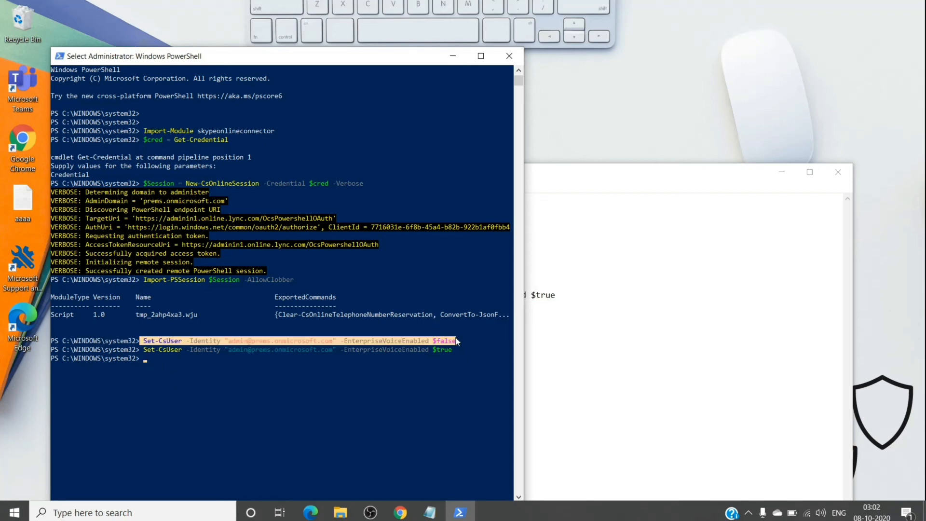
mouse_move(159, 362)
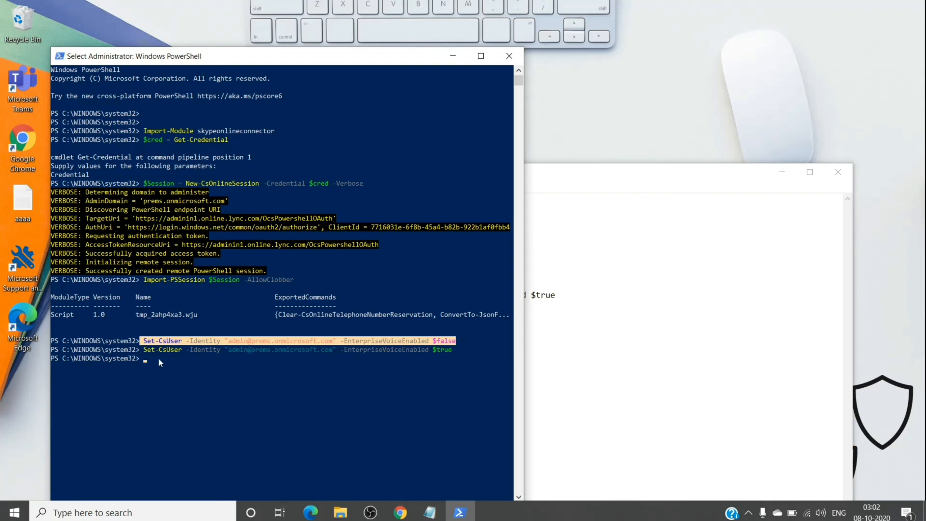
mouse_move(451, 356)
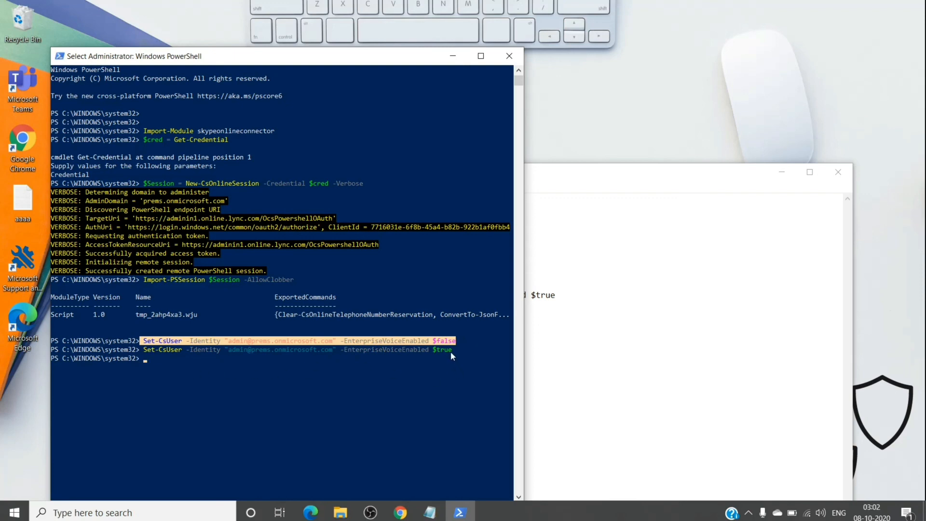